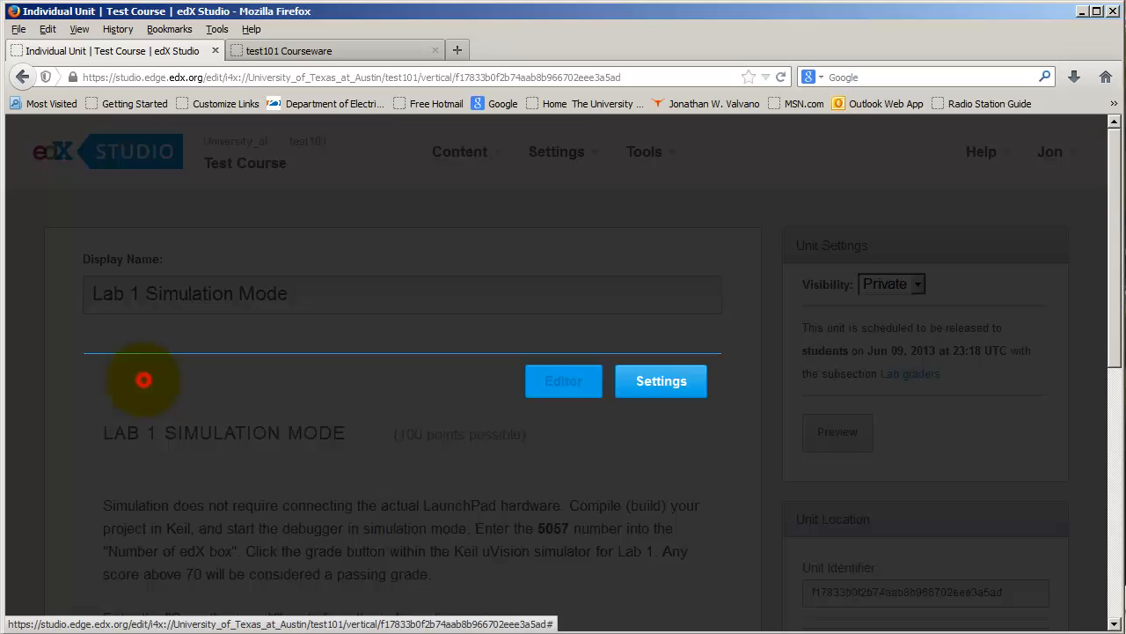
# Review the Lab 1 Simulation Mode XML and Python grader code, then view its settings.
pyautogui.click(564, 380)
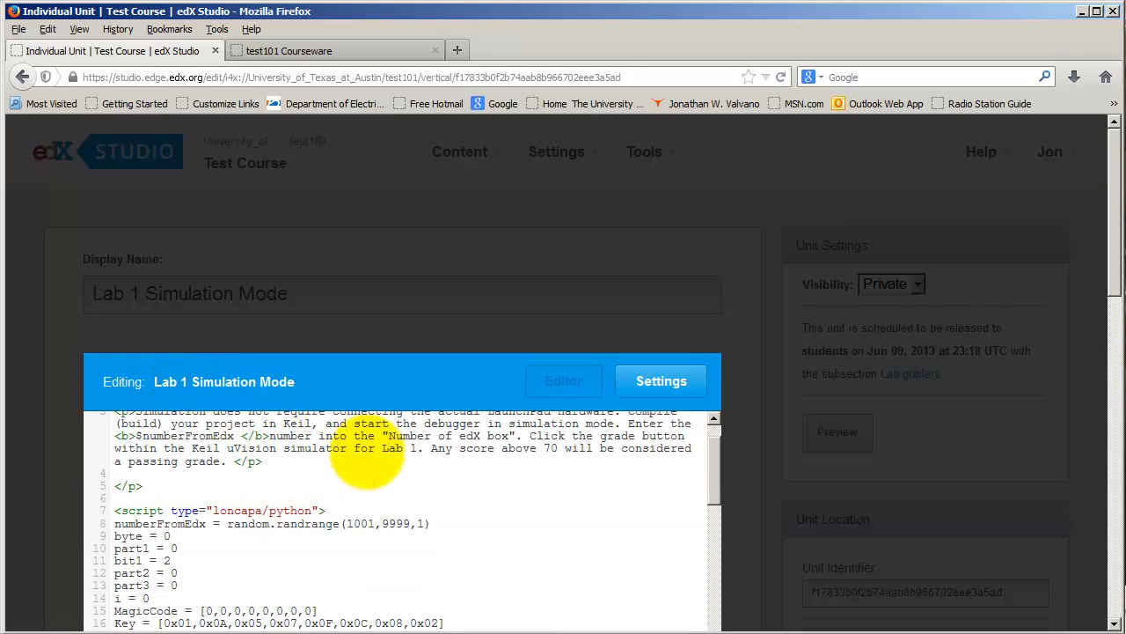
pyautogui.scroll(-3)
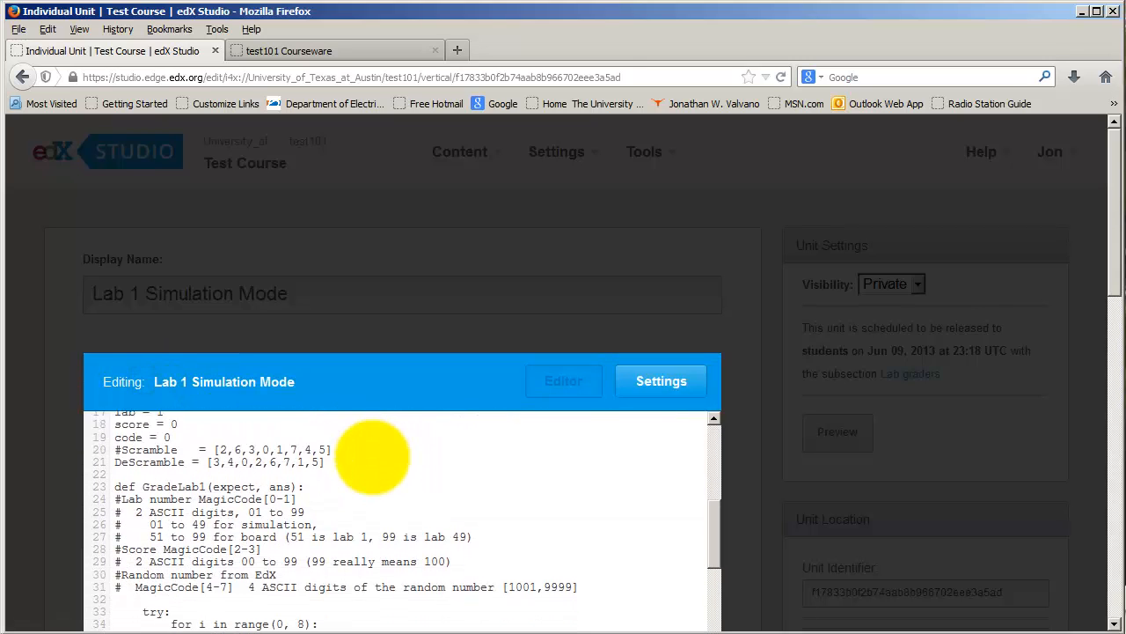
pyautogui.scroll(-3)
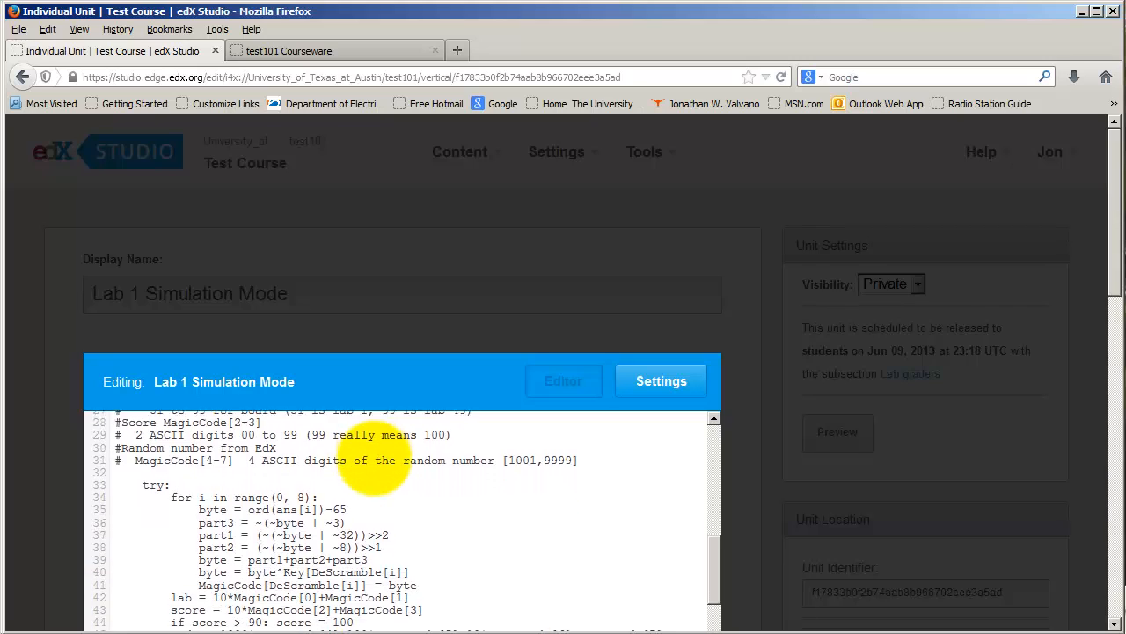
pyautogui.scroll(-3)
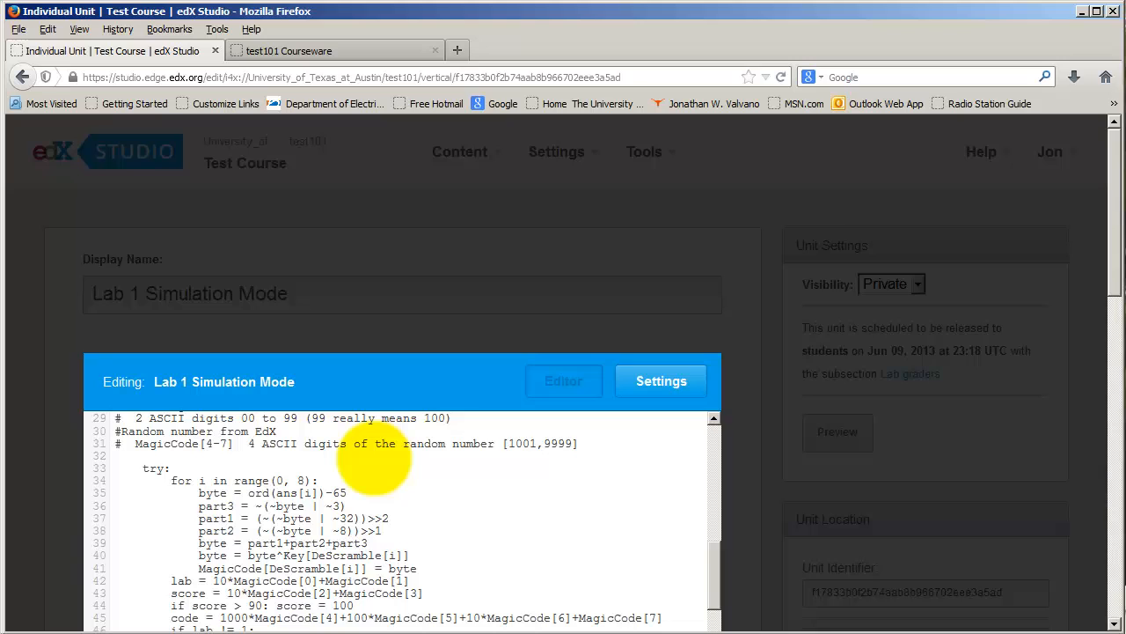
pyautogui.scroll(-3)
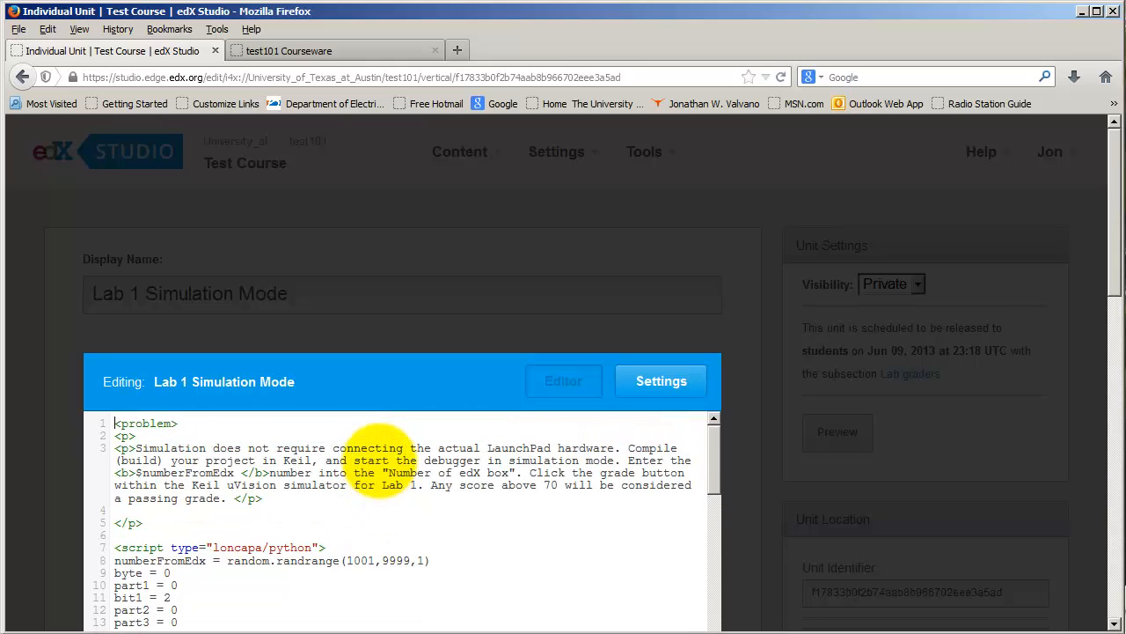
pyautogui.scroll(-3)
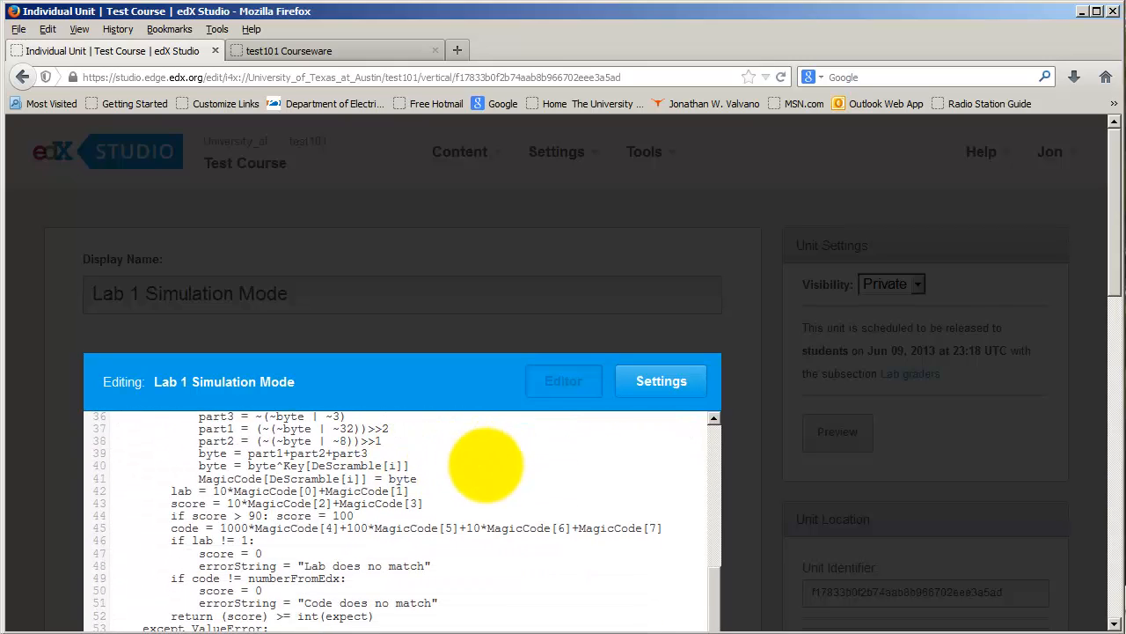
pyautogui.click(660, 380)
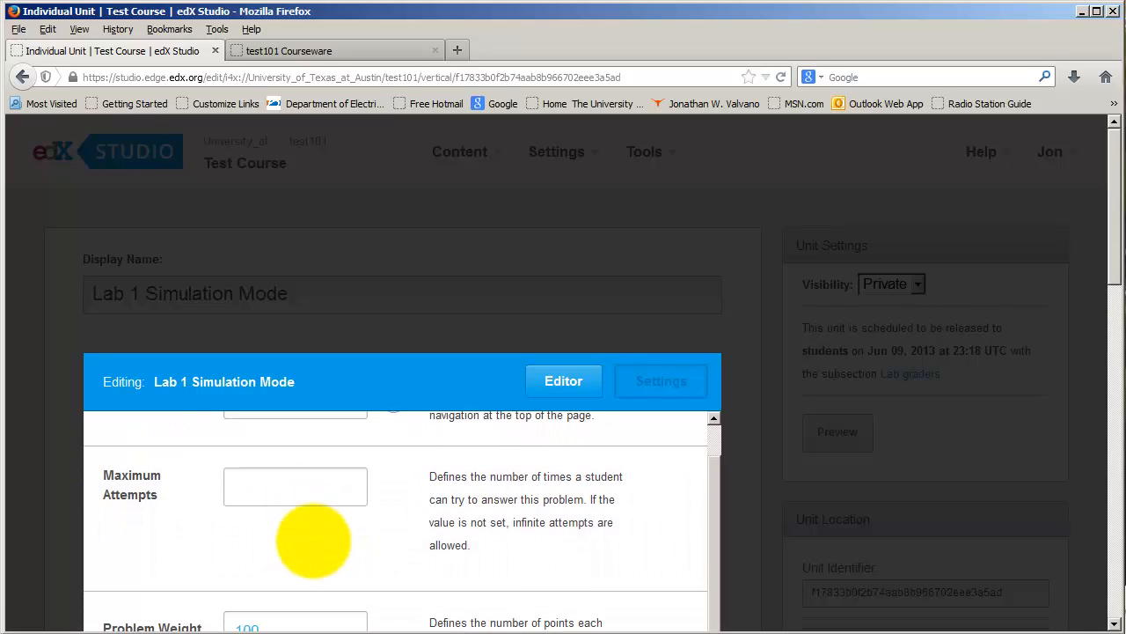
# Review the problem markup, answer field and solution explanation down to the closing problem tag.
pyautogui.scroll(-3)
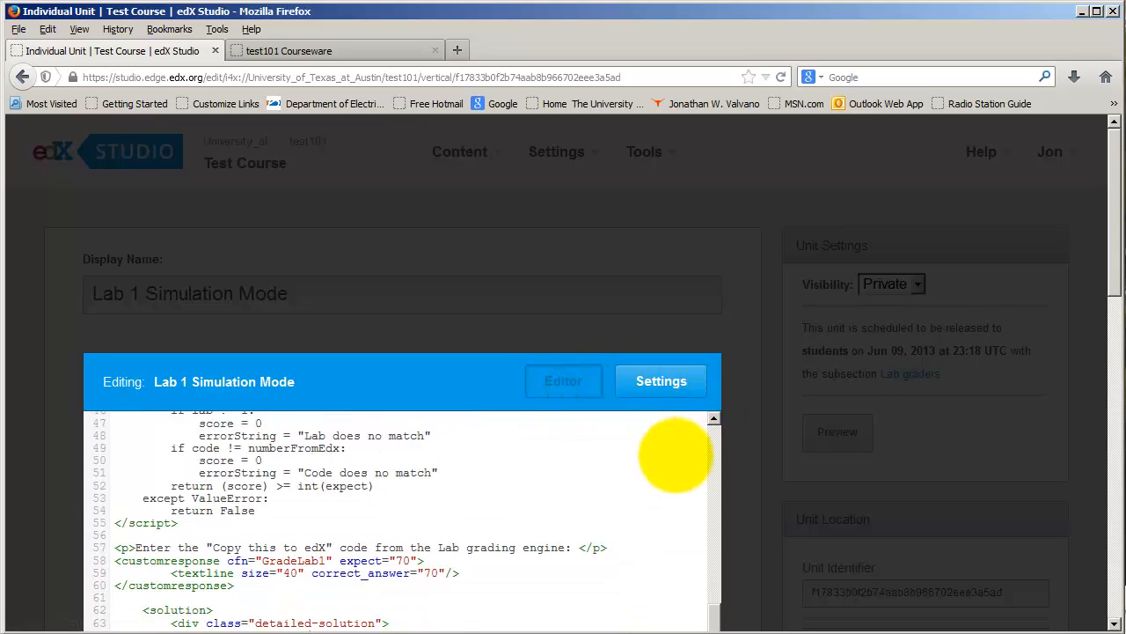
pyautogui.scroll(-3)
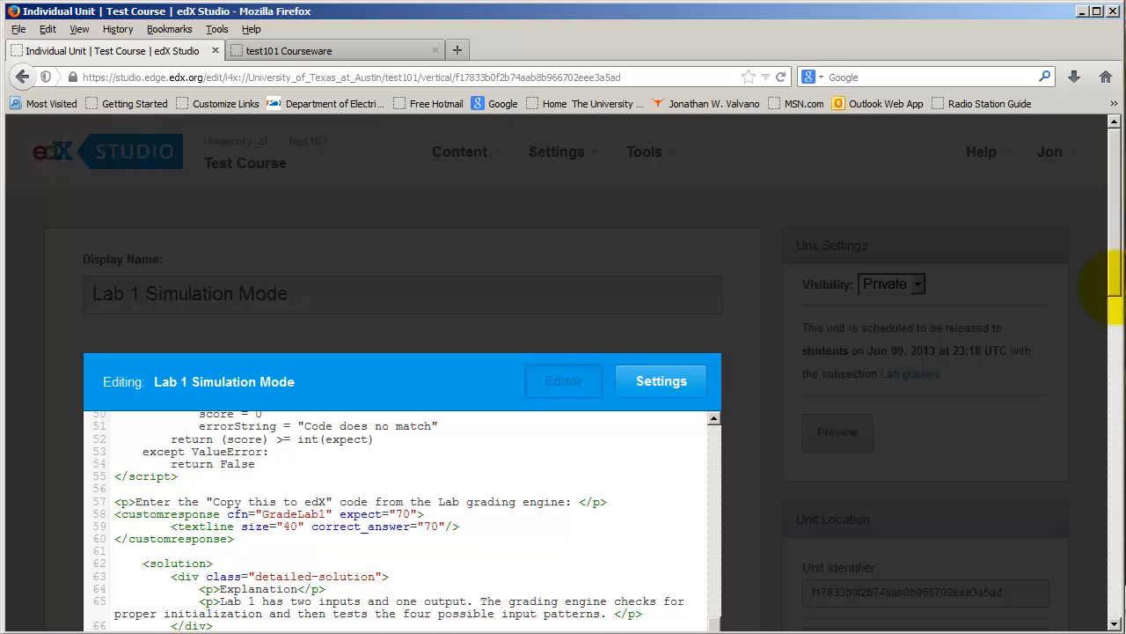
pyautogui.scroll(-3)
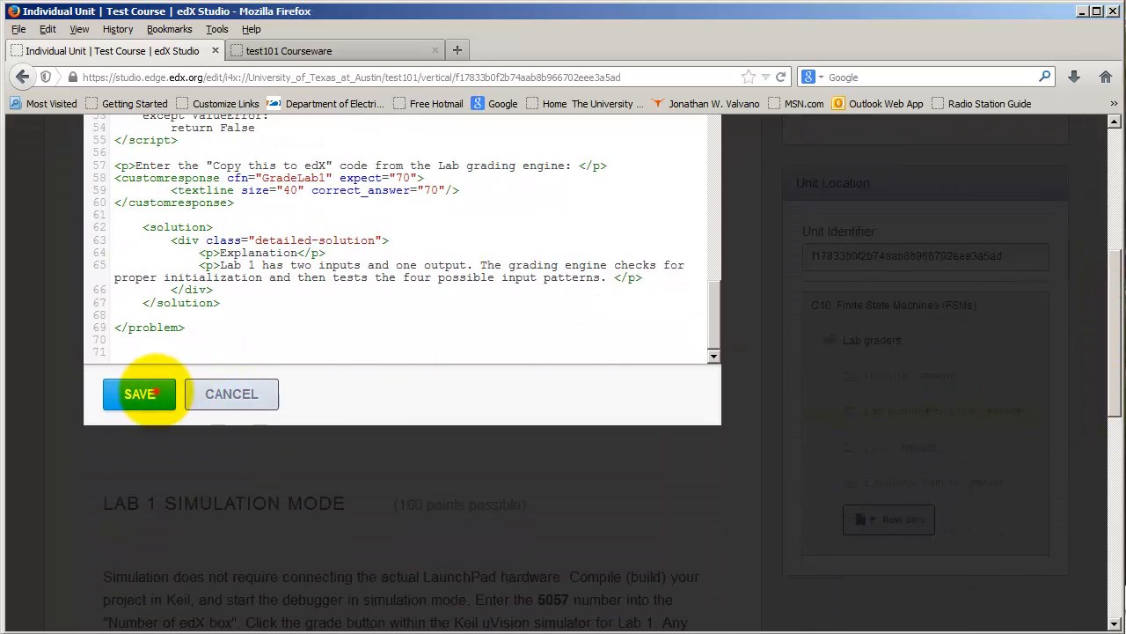
# Save the Lab 1 Simulation Mode problem and change unit visibility from Private to Public.
pyautogui.click(139, 394)
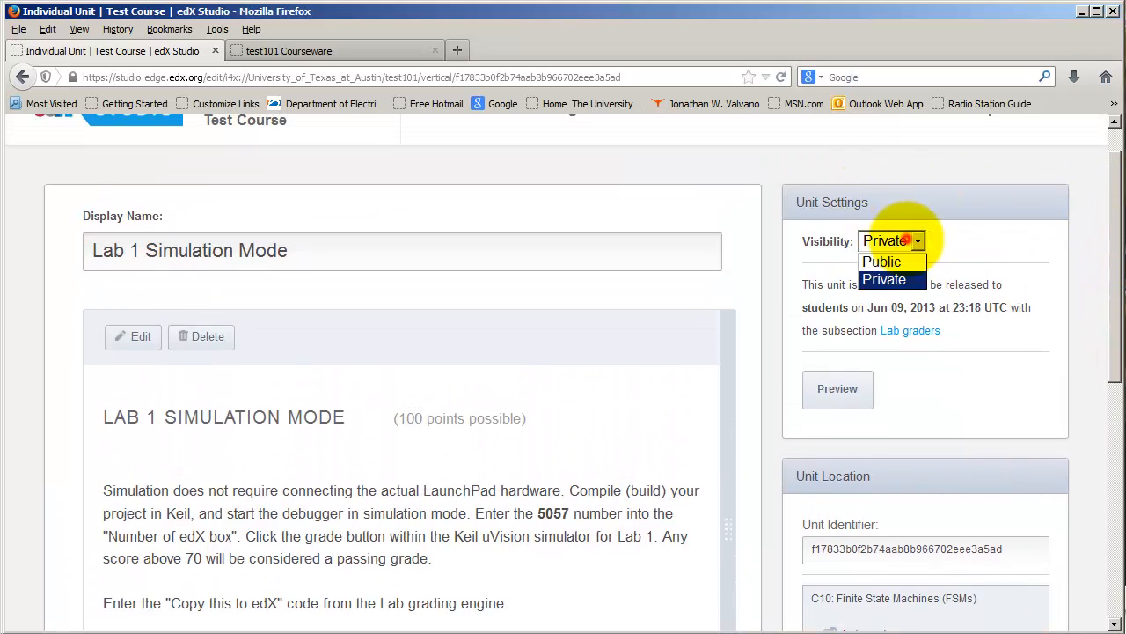
pyautogui.click(882, 261)
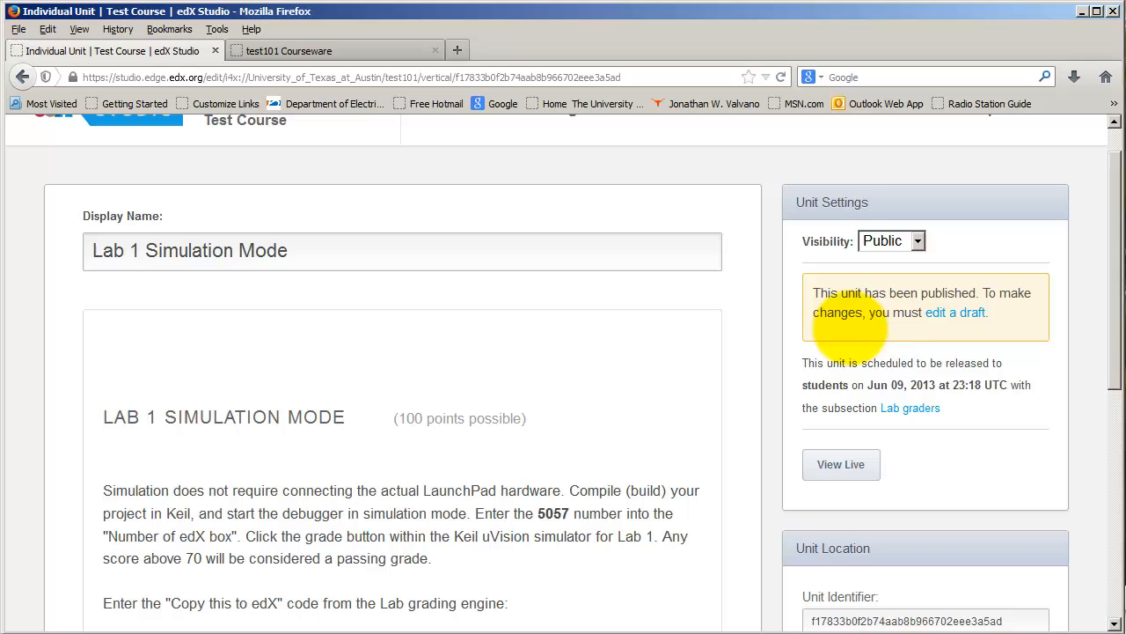
pyautogui.click(841, 464)
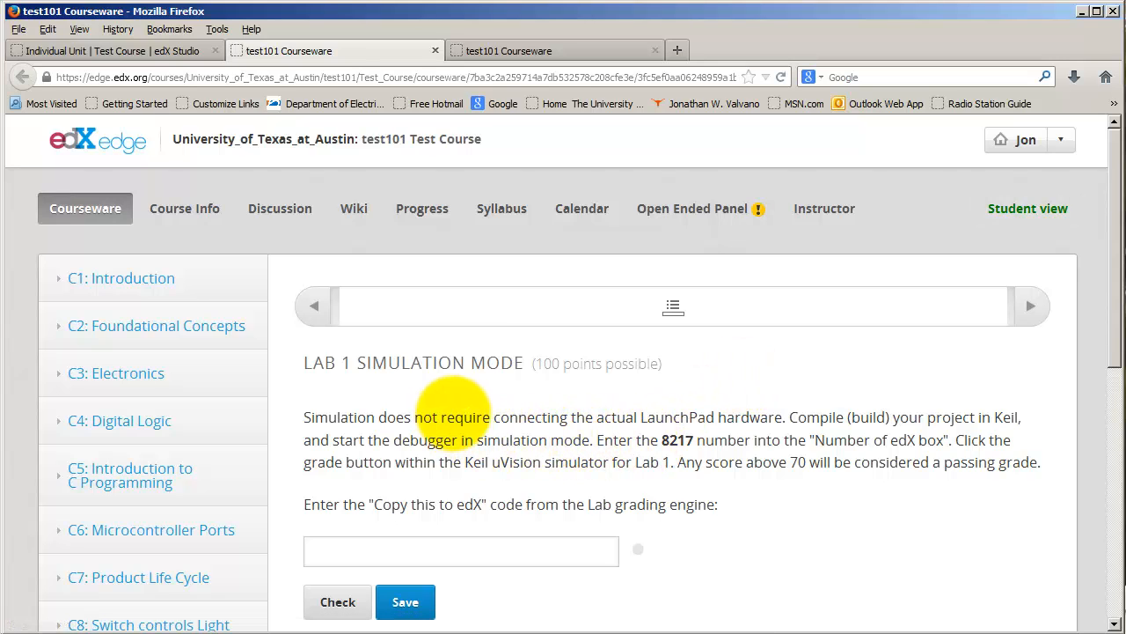
# Select the number 8217 in the live Lab 1 problem text.
pyautogui.doubleClick(676, 439)
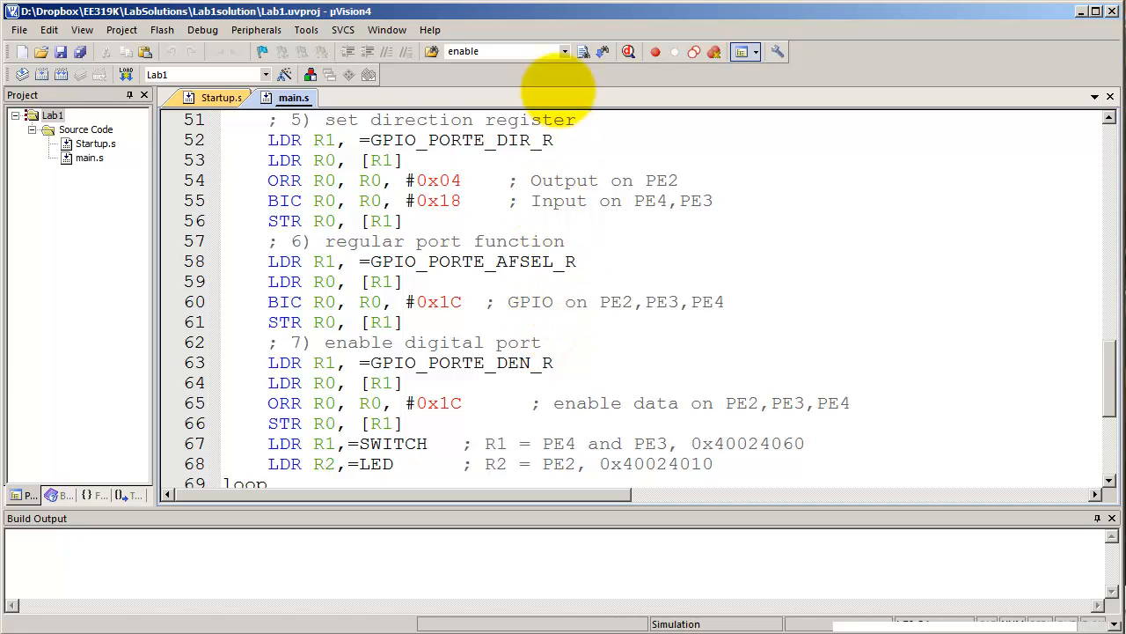
pyautogui.moveTo(284, 74)
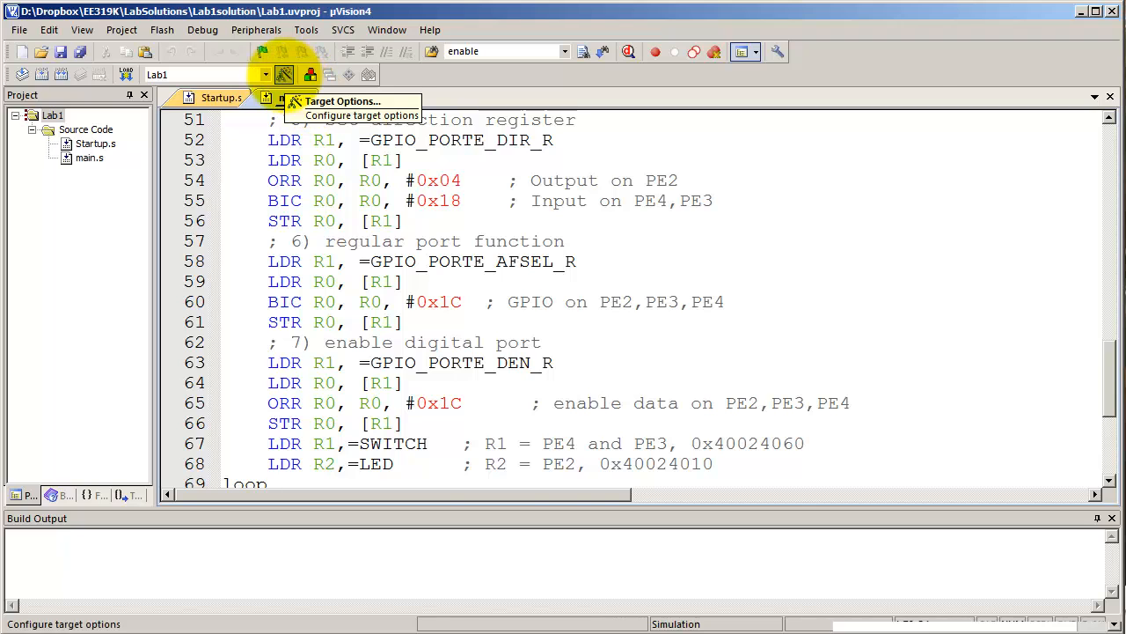
pyautogui.click(284, 74)
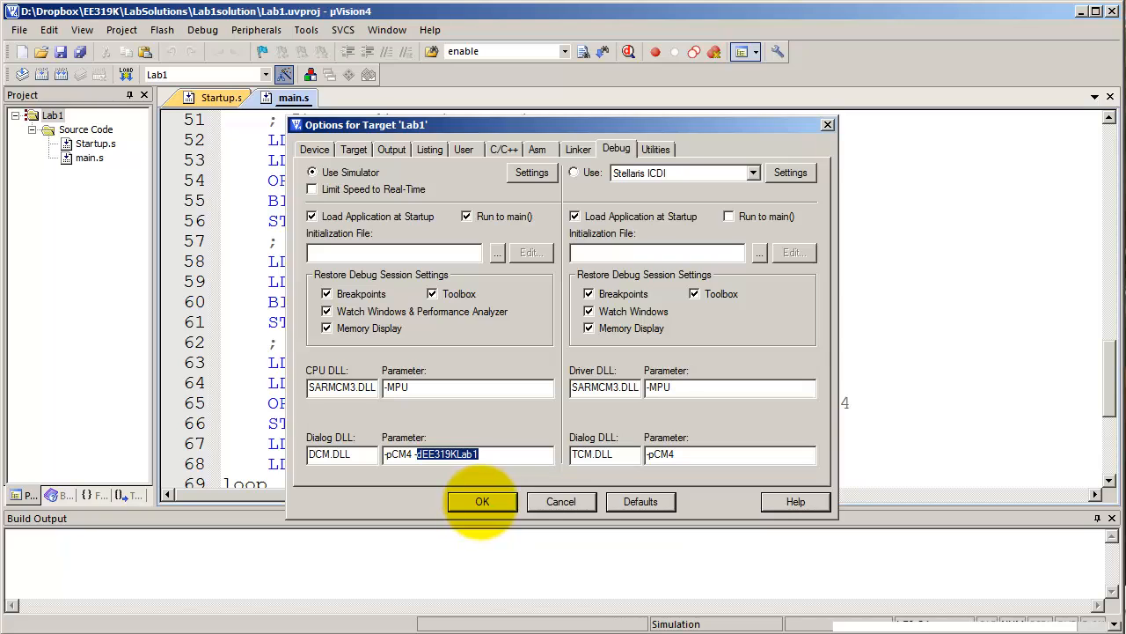
pyautogui.click(482, 502)
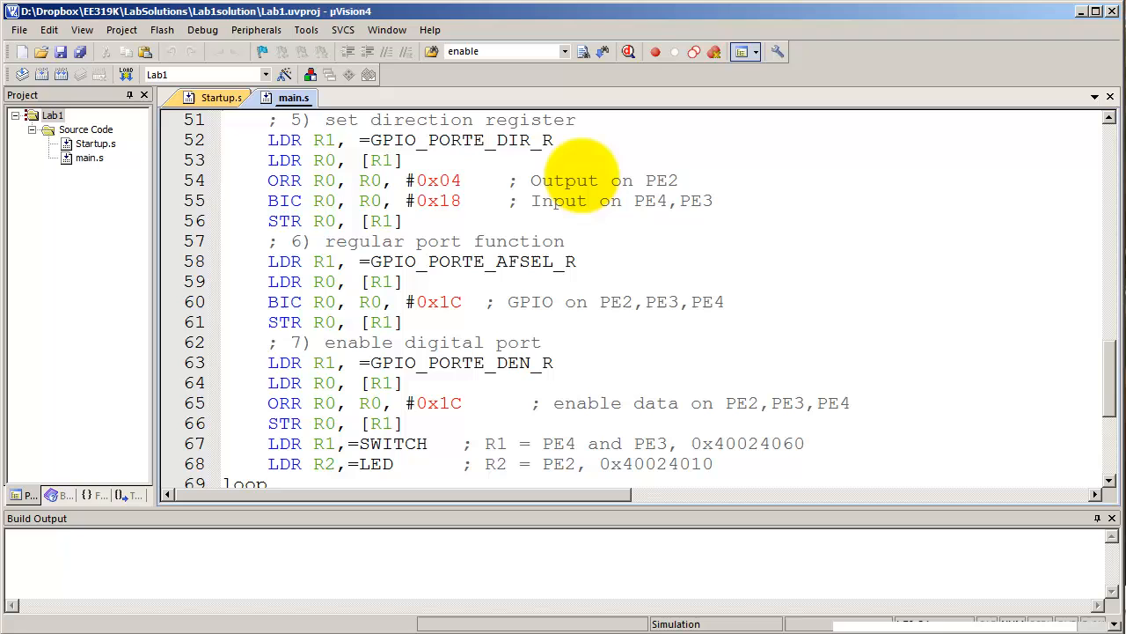
pyautogui.moveTo(628, 50)
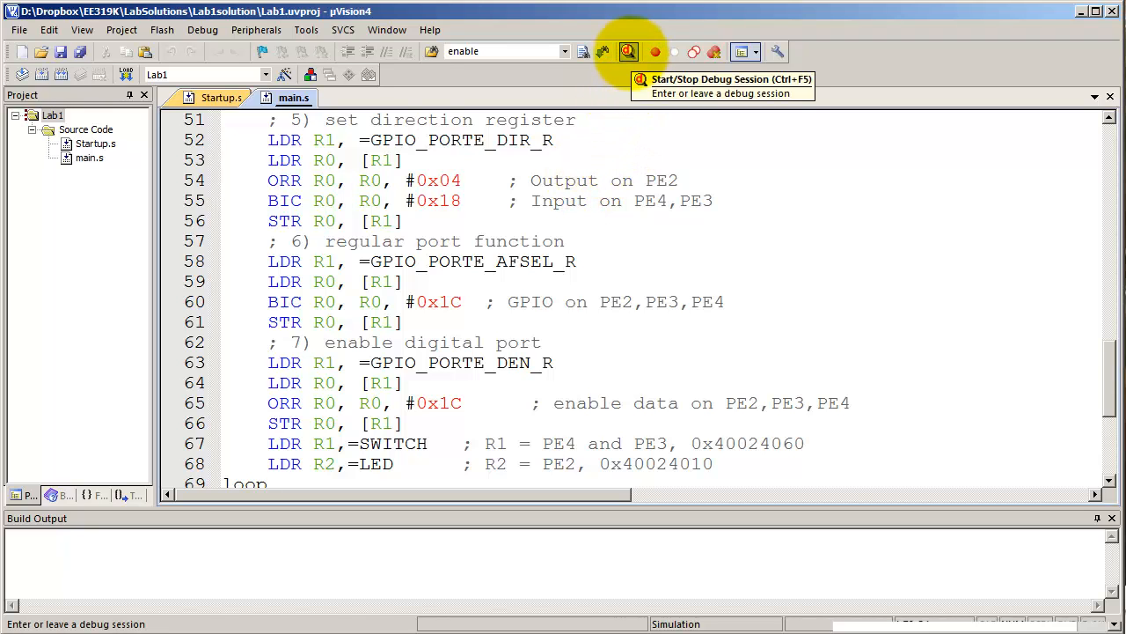
# Start the Keil simulator debug session and enter 8217 in the Lab 1 grader's Number from EdX box.
pyautogui.click(628, 51)
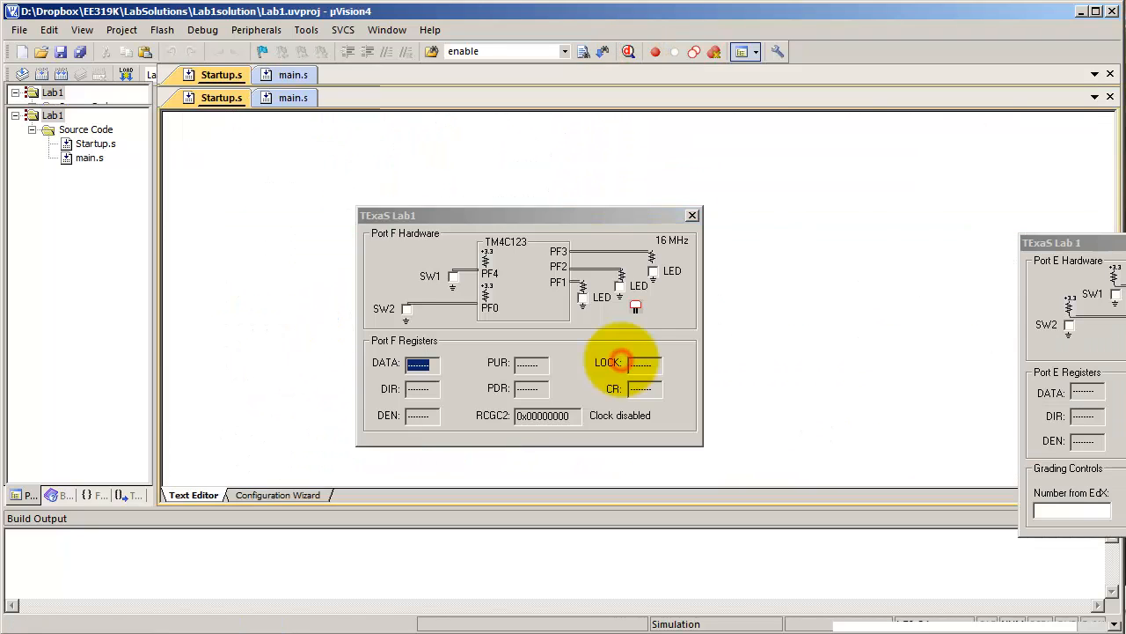
pyautogui.click(652, 50)
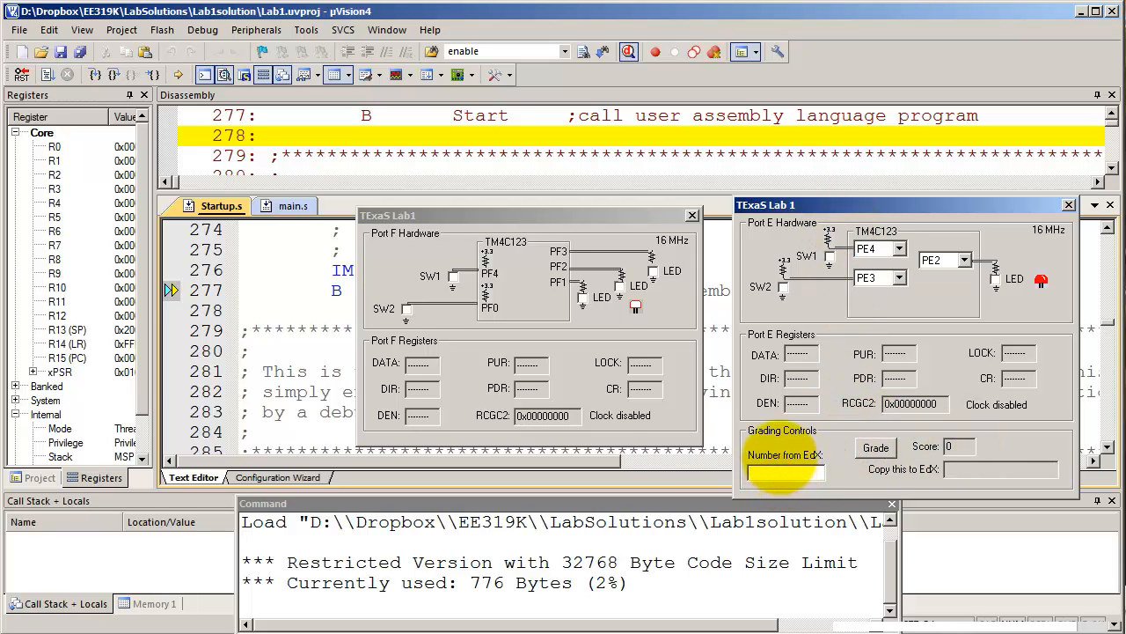
pyautogui.write('8217')
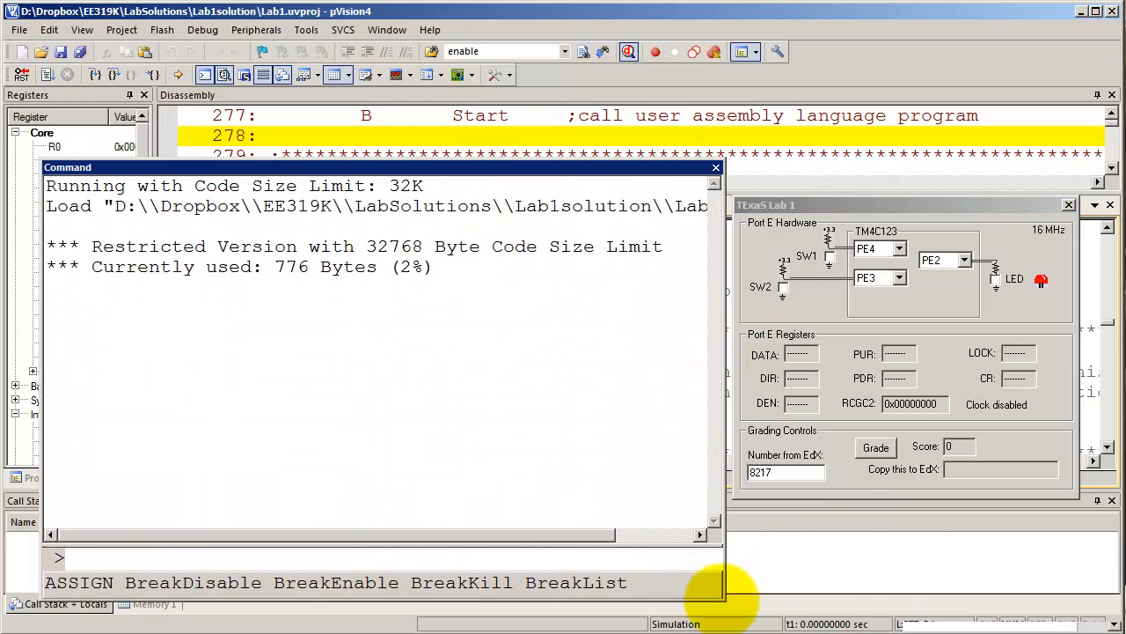
pyautogui.click(875, 447)
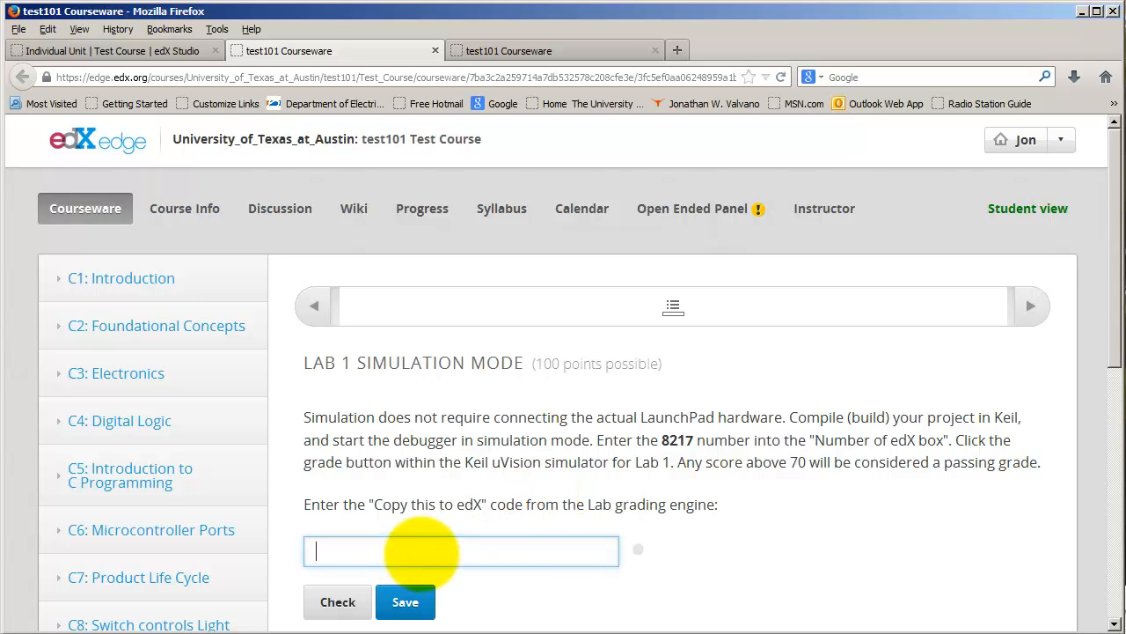
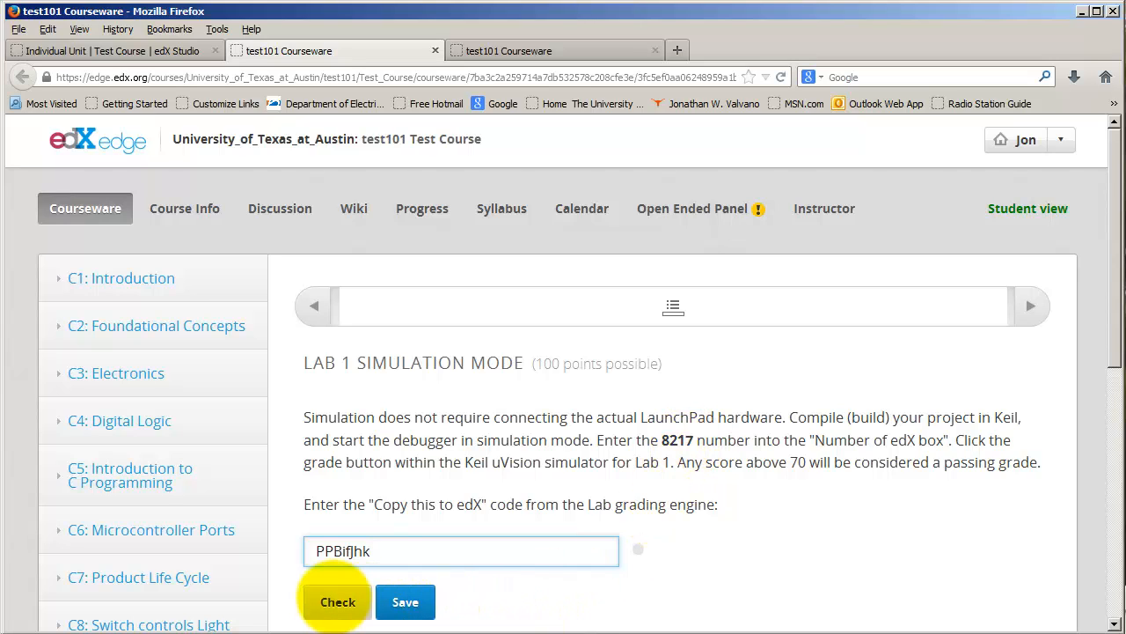
pyautogui.click(335, 601)
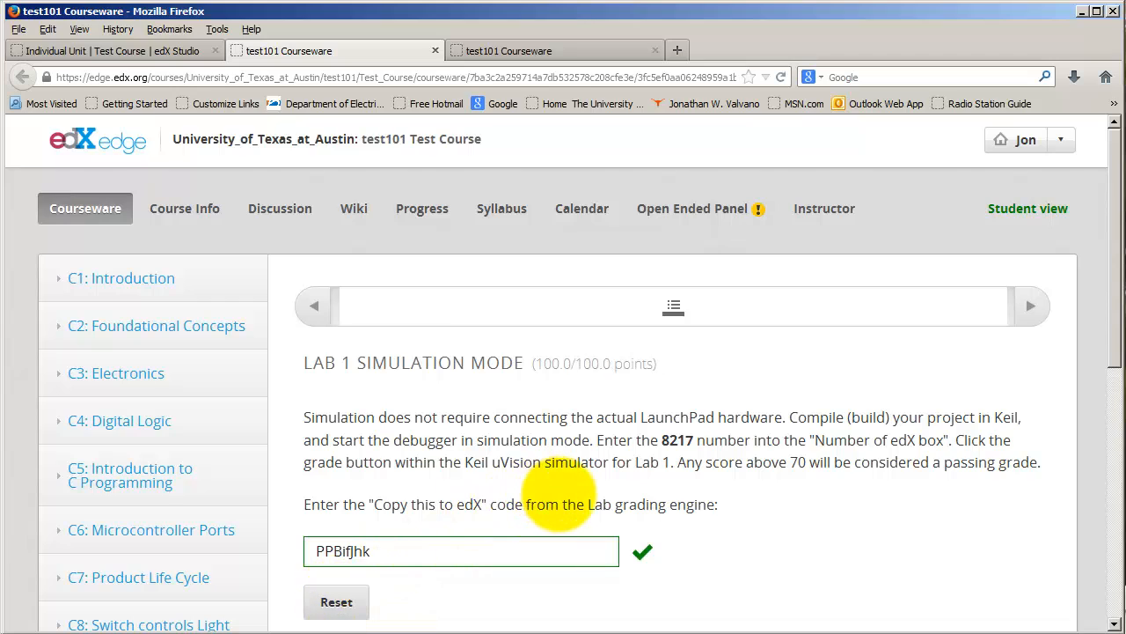